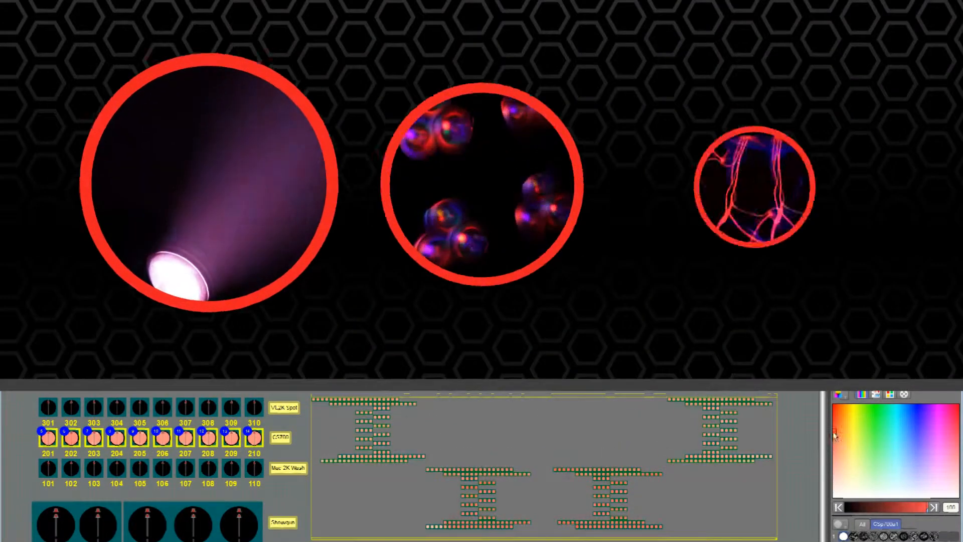
# Recolour the selected wash fixtures 201–210 to blue in the colour picker
pyautogui.click(920, 410)
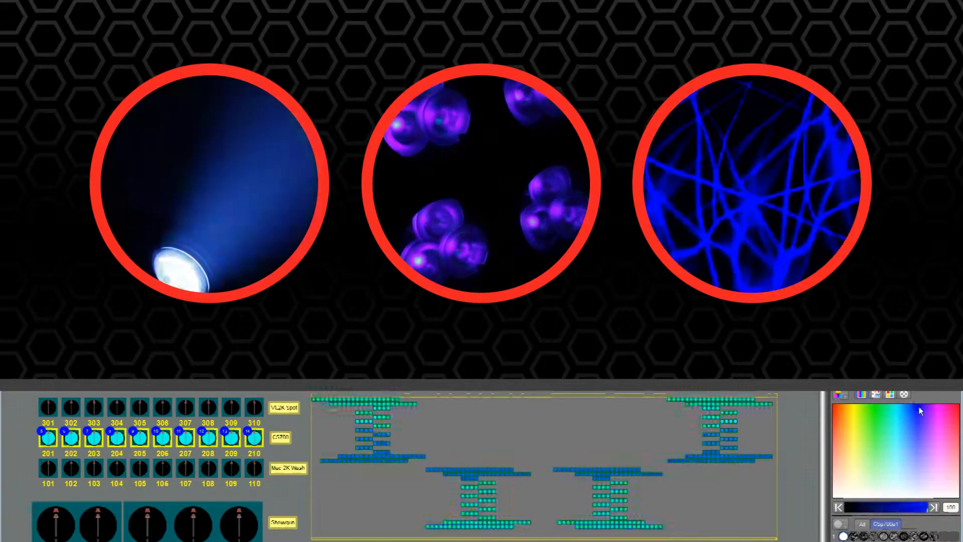
pyautogui.click(888, 445)
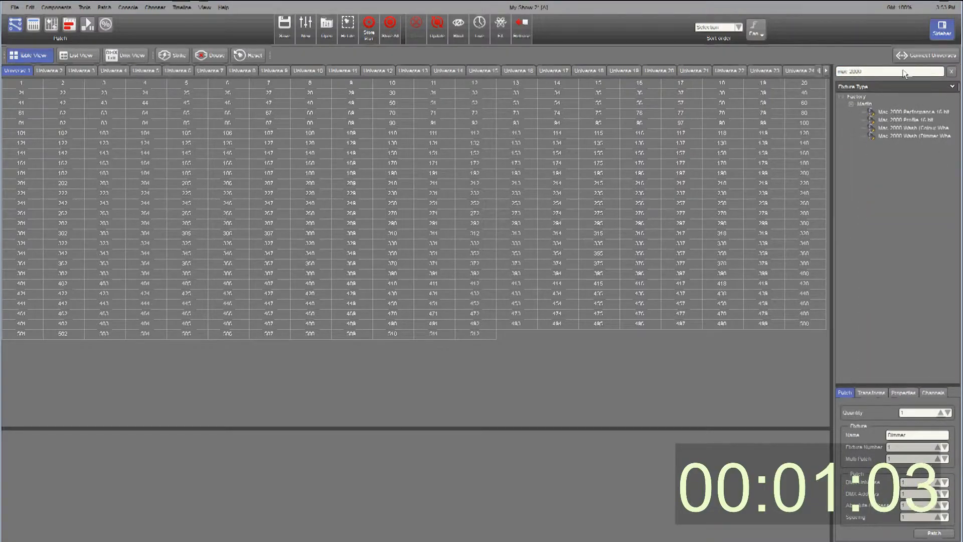
# Choose the Mac 2000 Wash fixture type for the ten-fixture patch in Universe 1
pyautogui.click(915, 127)
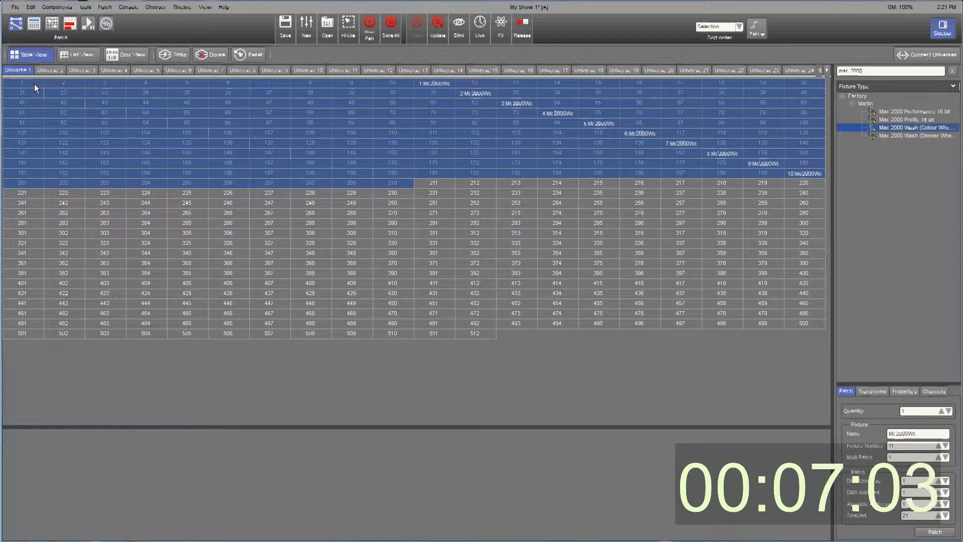
pyautogui.moveTo(55, 33)
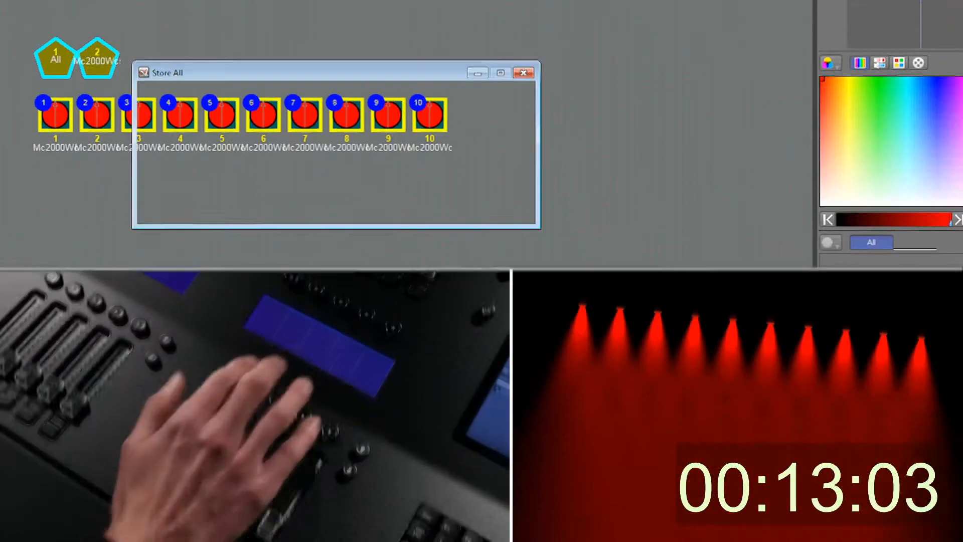
# Store the all-red look of the ten wash fixtures as a cue with Store All
pyautogui.click(525, 73)
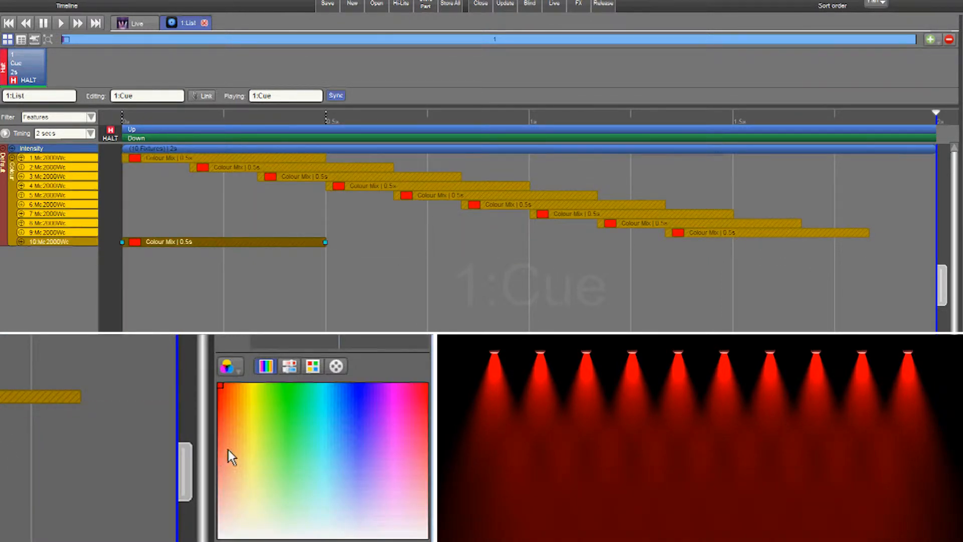
# Set fixture 10's colour fade to blue and start playback of the timeline cue
pyautogui.click(60, 23)
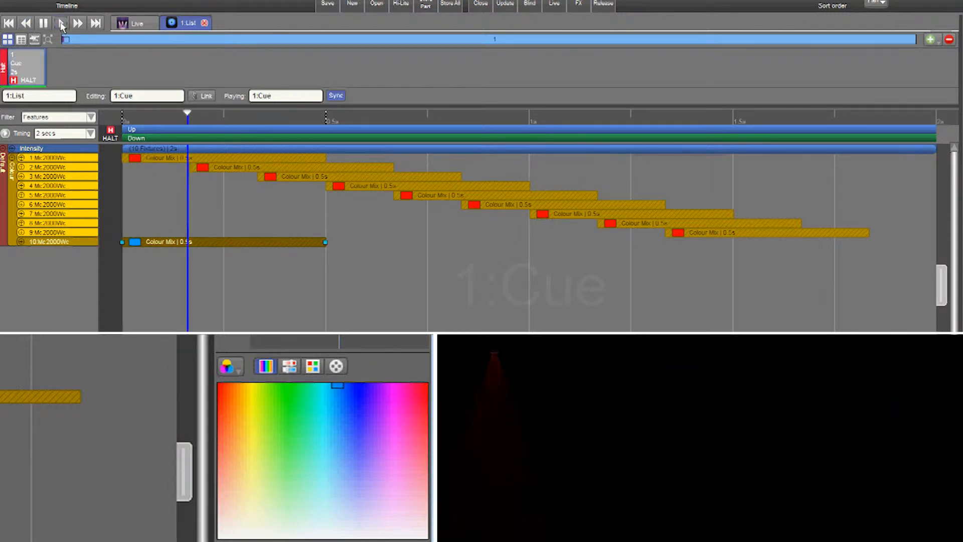
pyautogui.click(59, 23)
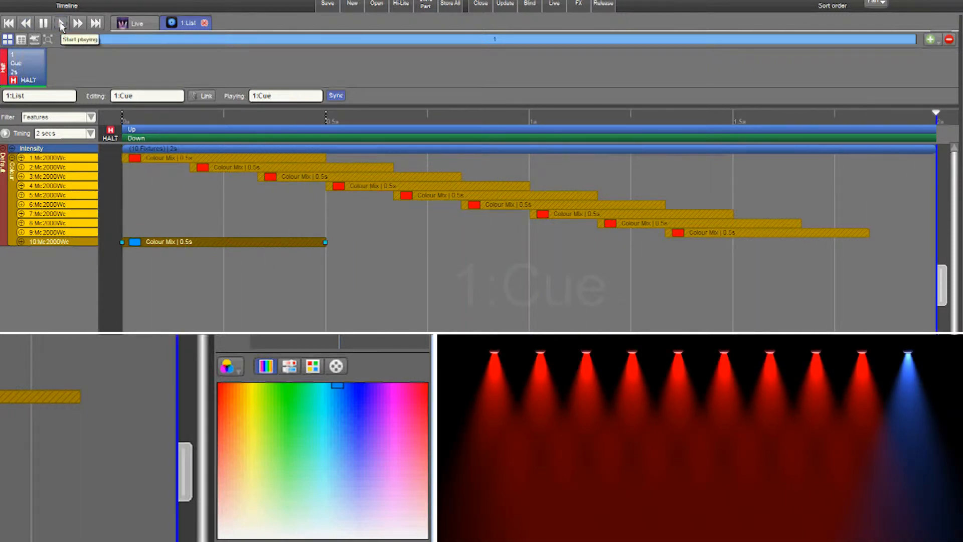